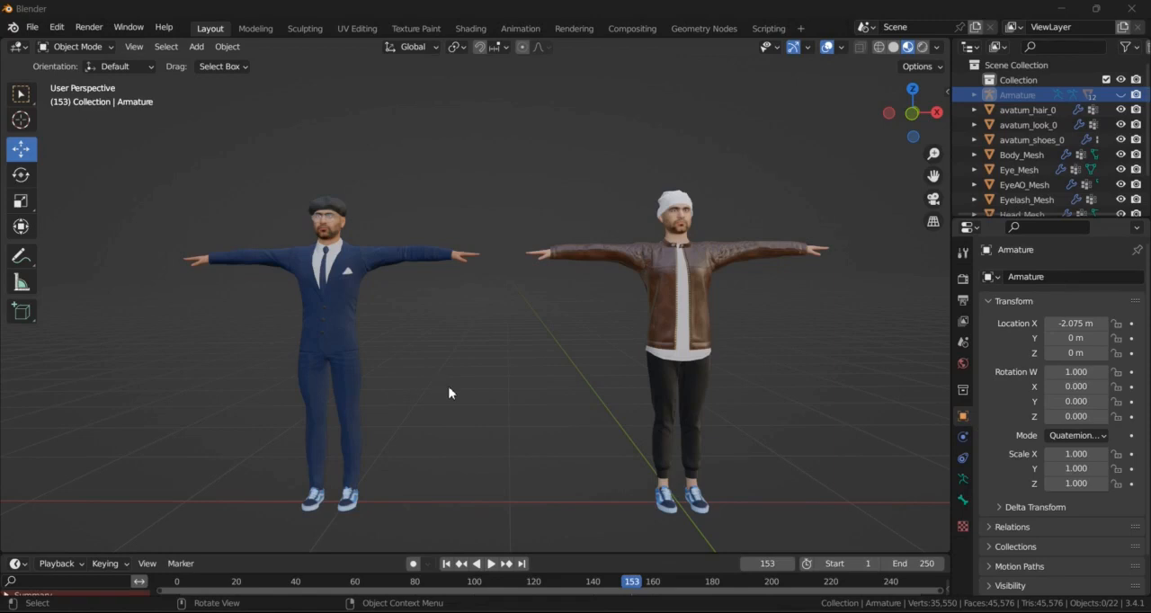
pyautogui.moveTo(461, 385)
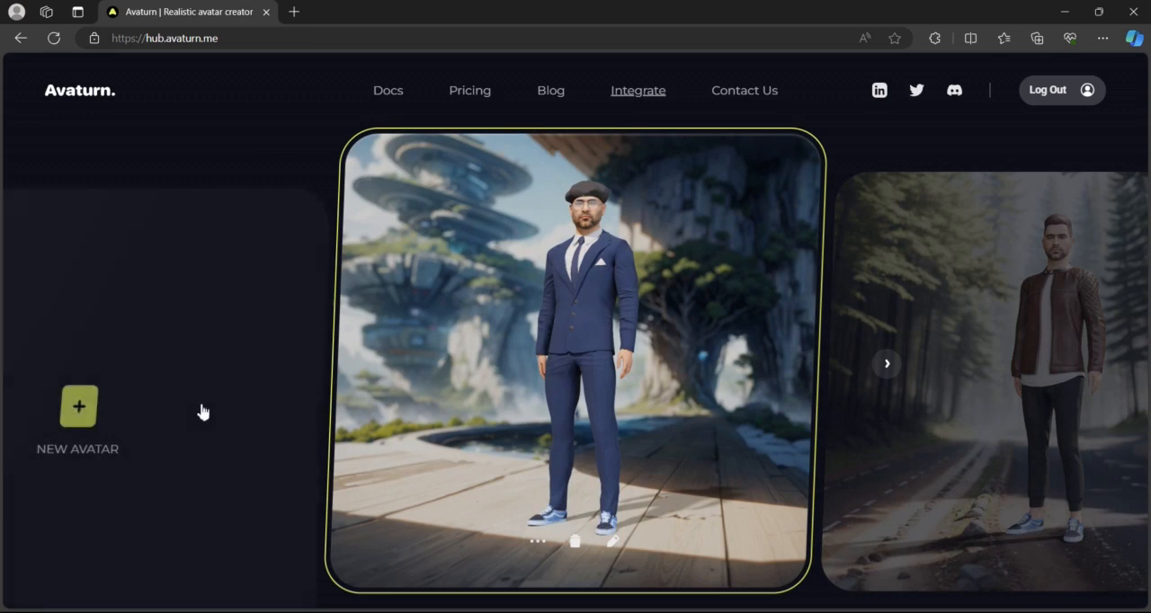
# Step: Start a new avatar and reveal the Use camera and Upload from device options
pyautogui.click(80, 407)
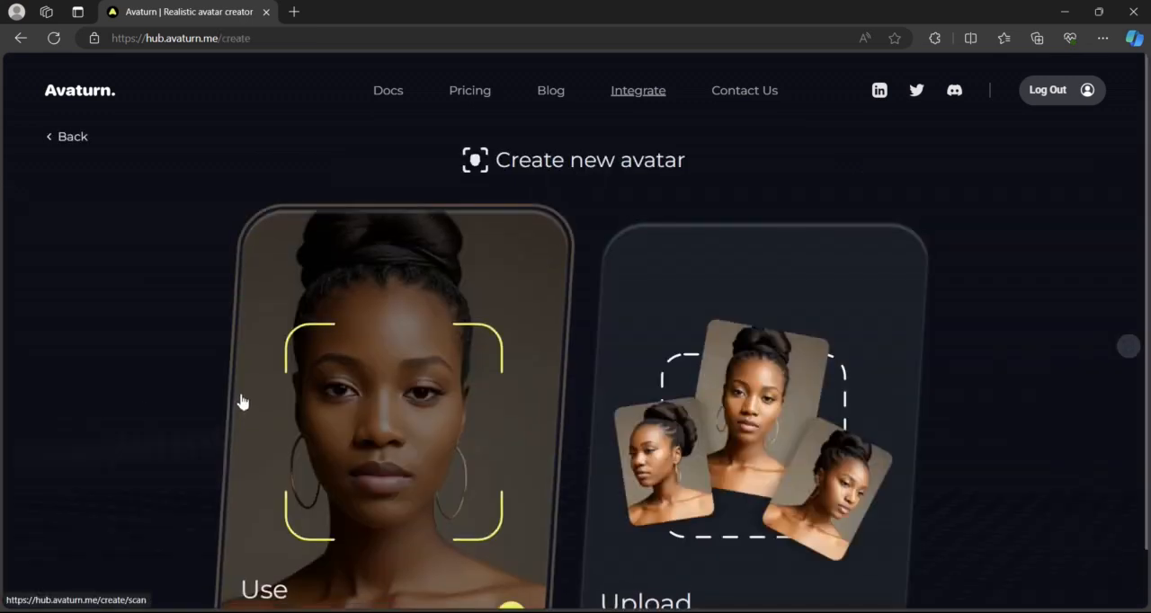
pyautogui.scroll(-3)
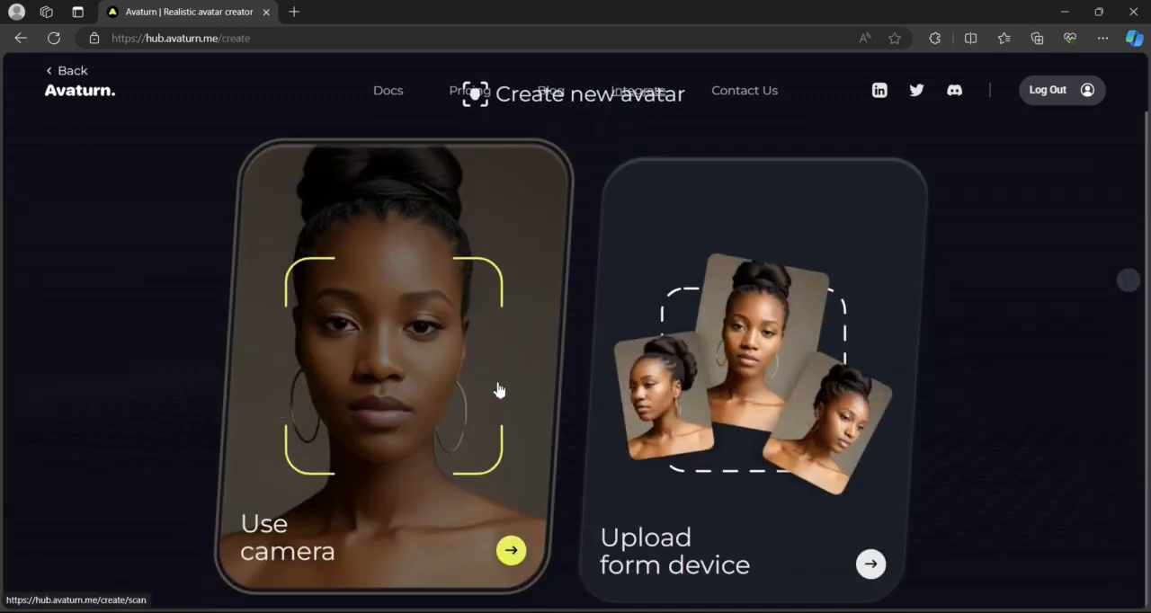
pyautogui.moveTo(567, 358)
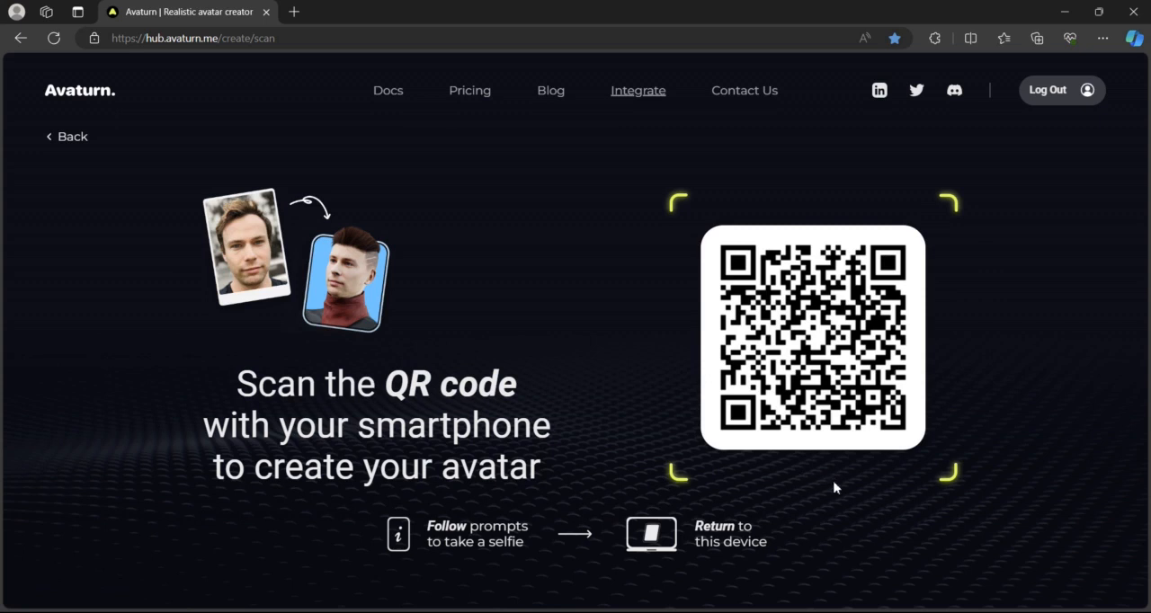
pyautogui.moveTo(446, 316)
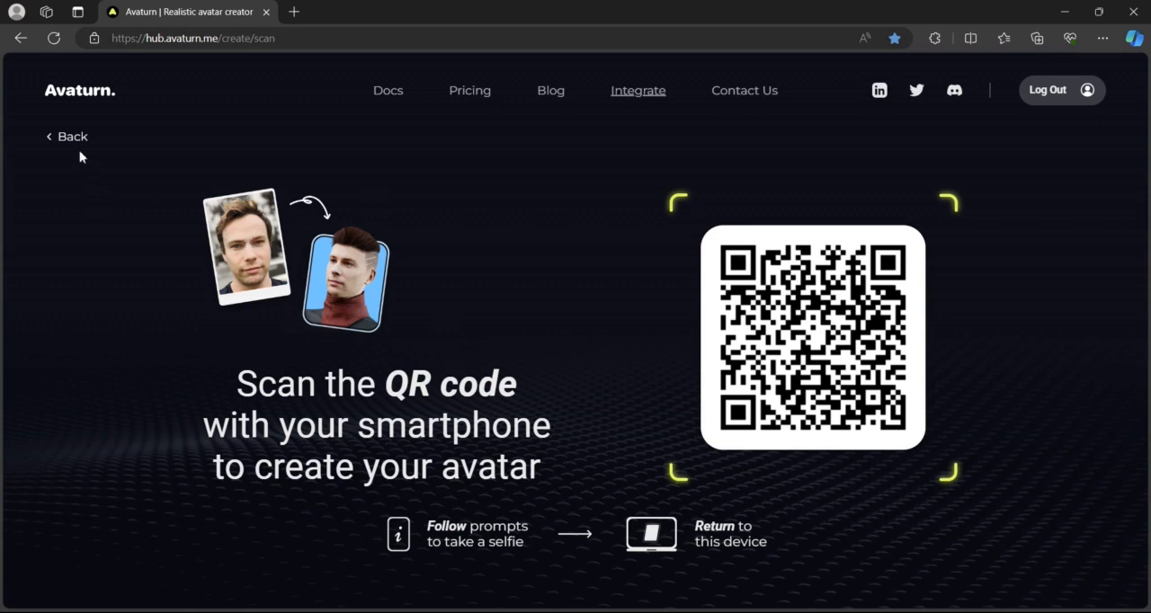
# Step: Go back from the QR-code selfie page to the hub of saved avatars
pyautogui.click(66, 137)
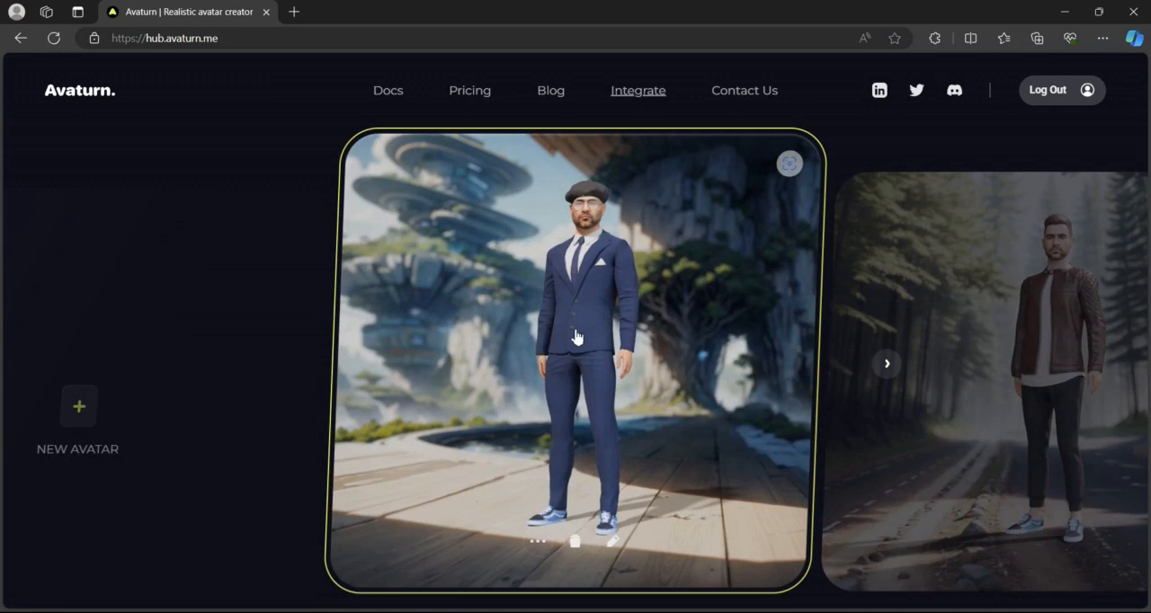
# Step: Load the blue-suited avatar into the editor with its body settings shown
pyautogui.click(576, 351)
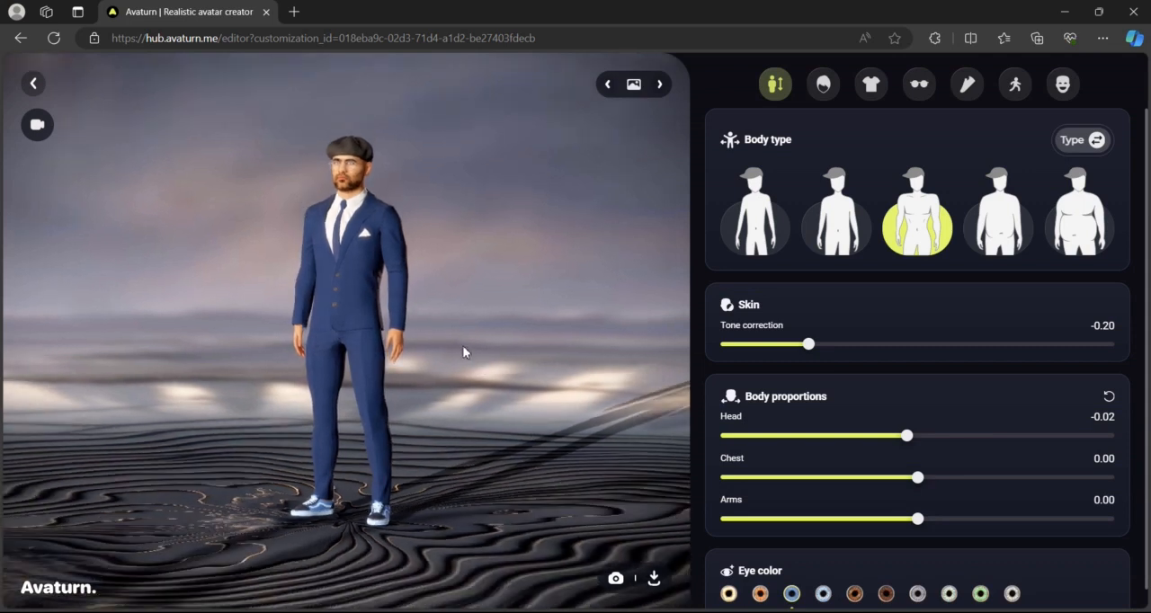
pyautogui.moveTo(583, 227)
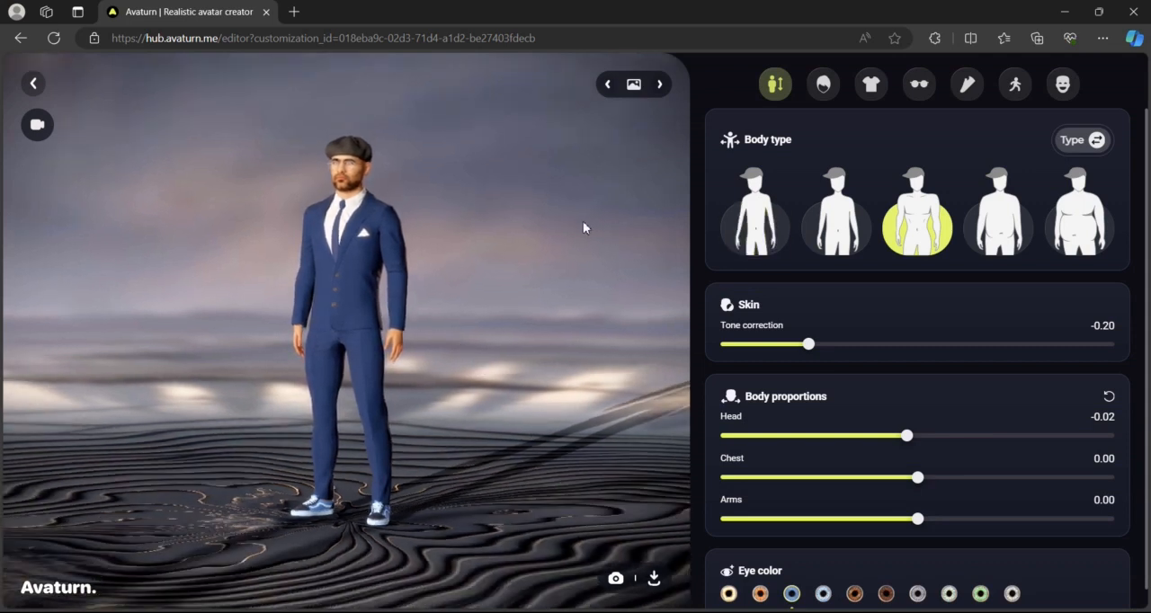
# Step: Browse the hairstyle, outfit and eyewear categories, landing on the footwear choices
pyautogui.click(821, 83)
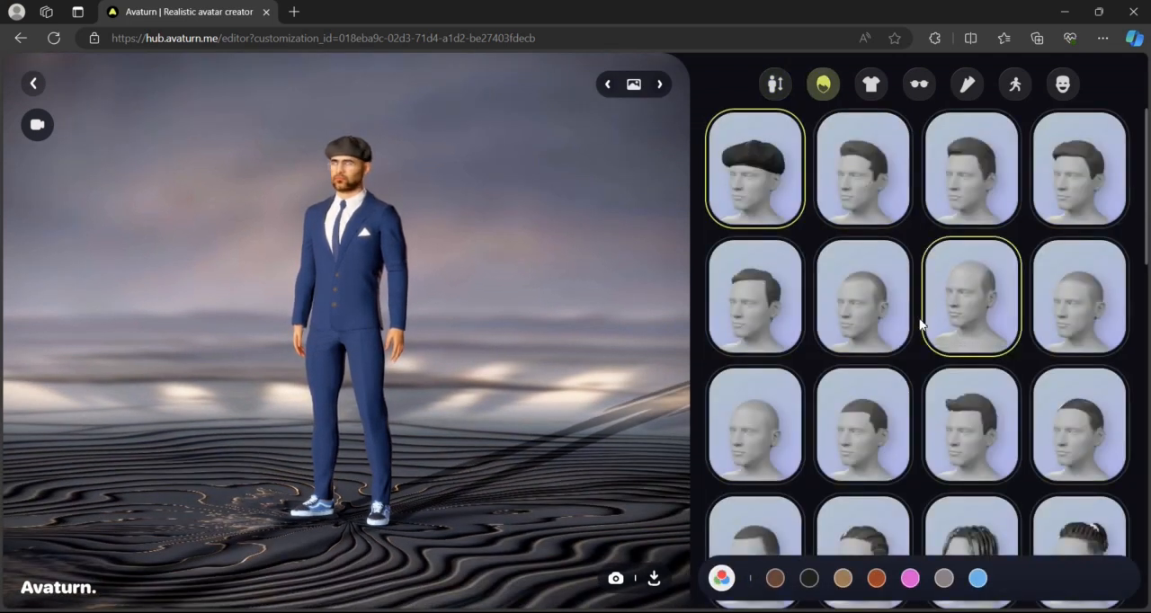
pyautogui.click(871, 83)
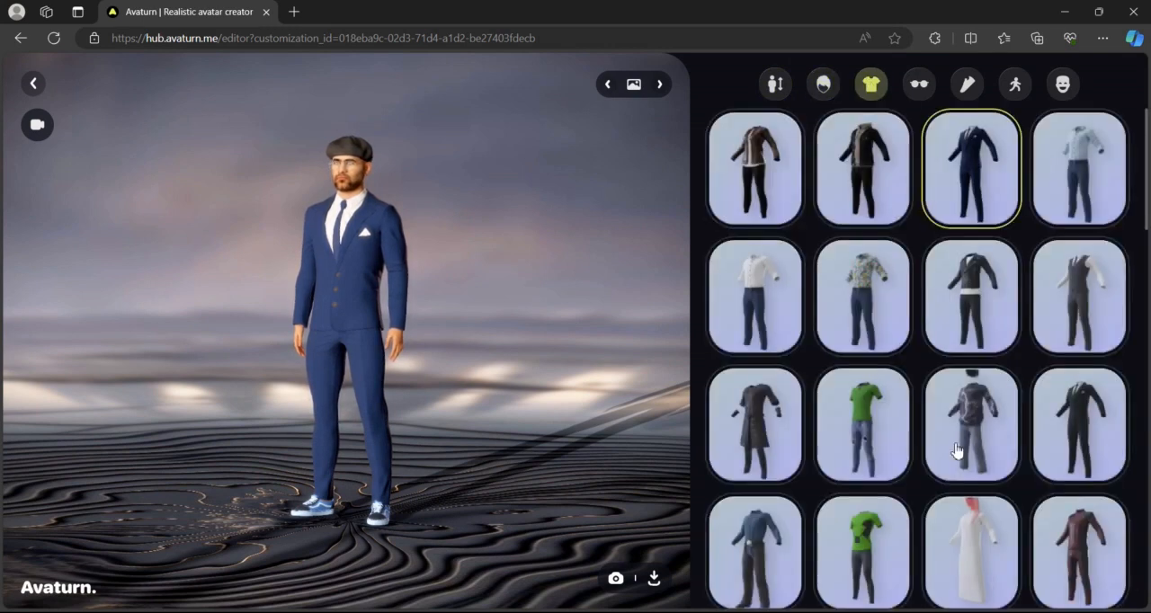
pyautogui.click(917, 83)
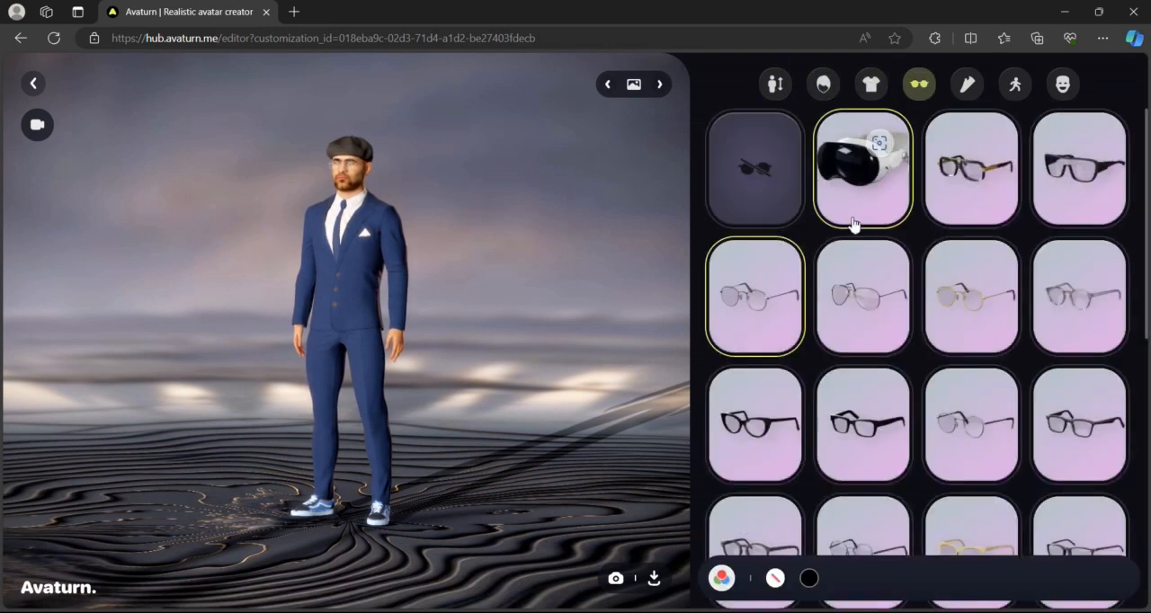
pyautogui.click(968, 83)
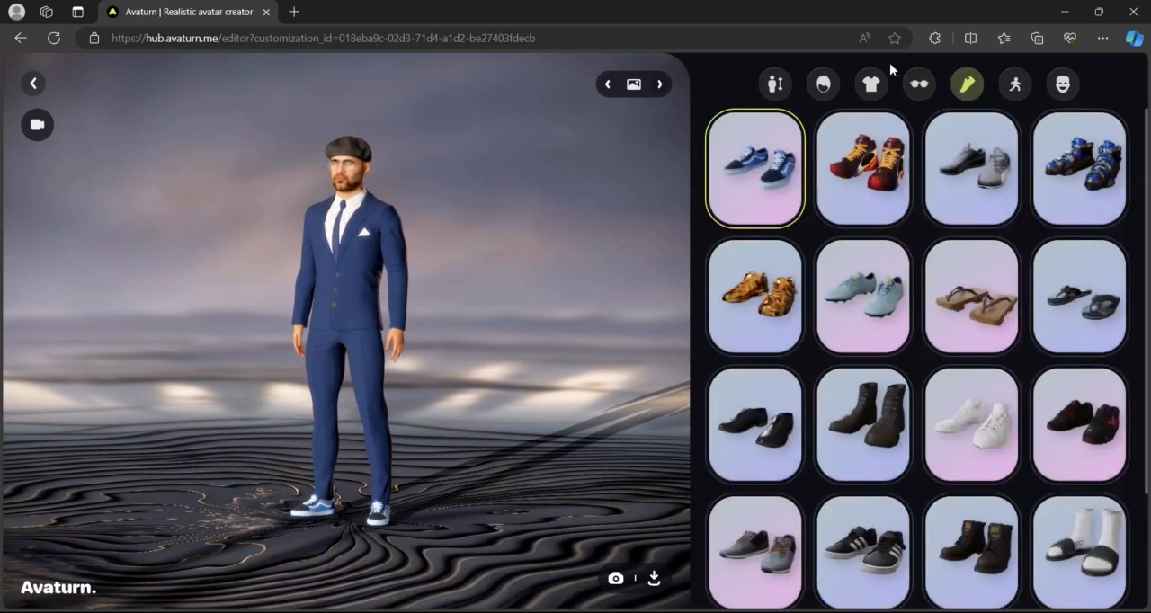
pyautogui.moveTo(556, 248)
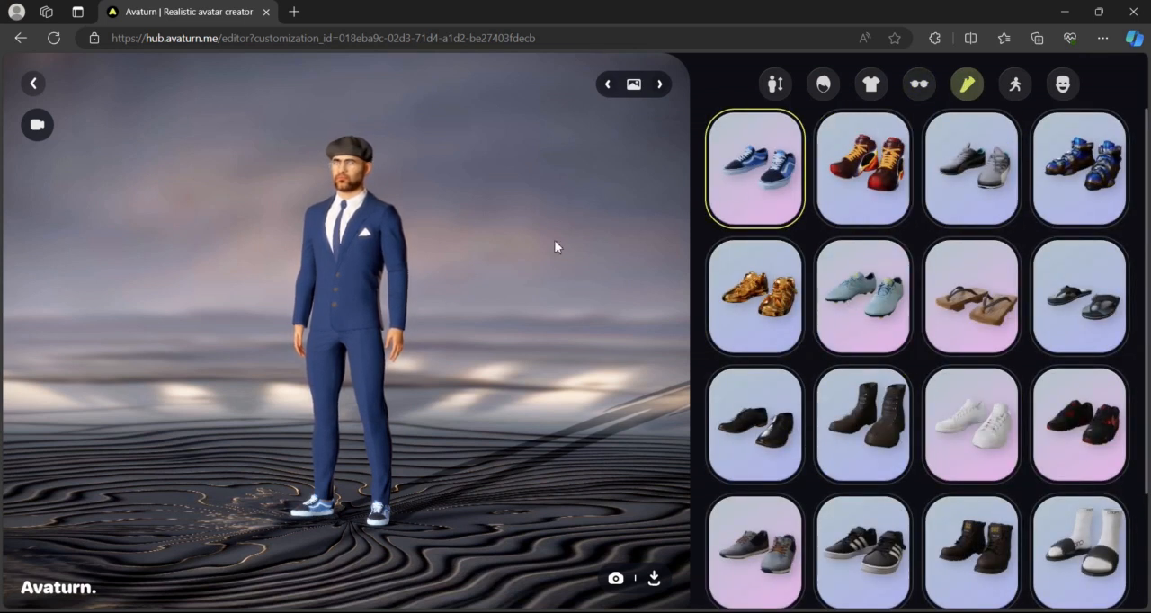
pyautogui.moveTo(520, 350)
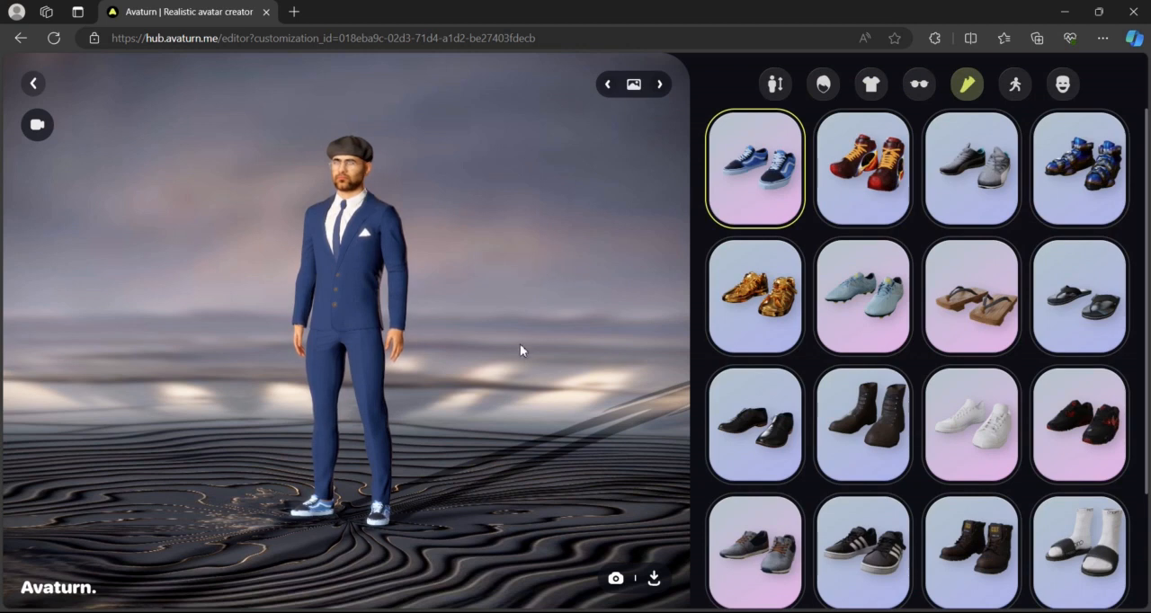
# Step: Bring up the Download 3D model dialog with T-pose, body-only and animated options
pyautogui.click(655, 579)
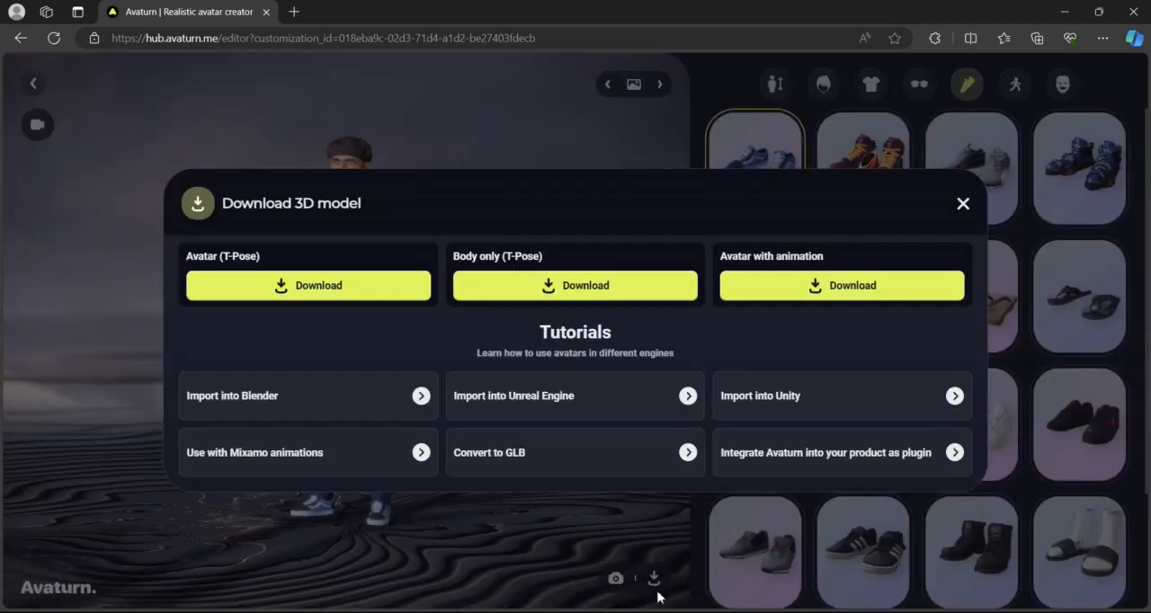
pyautogui.moveTo(376, 119)
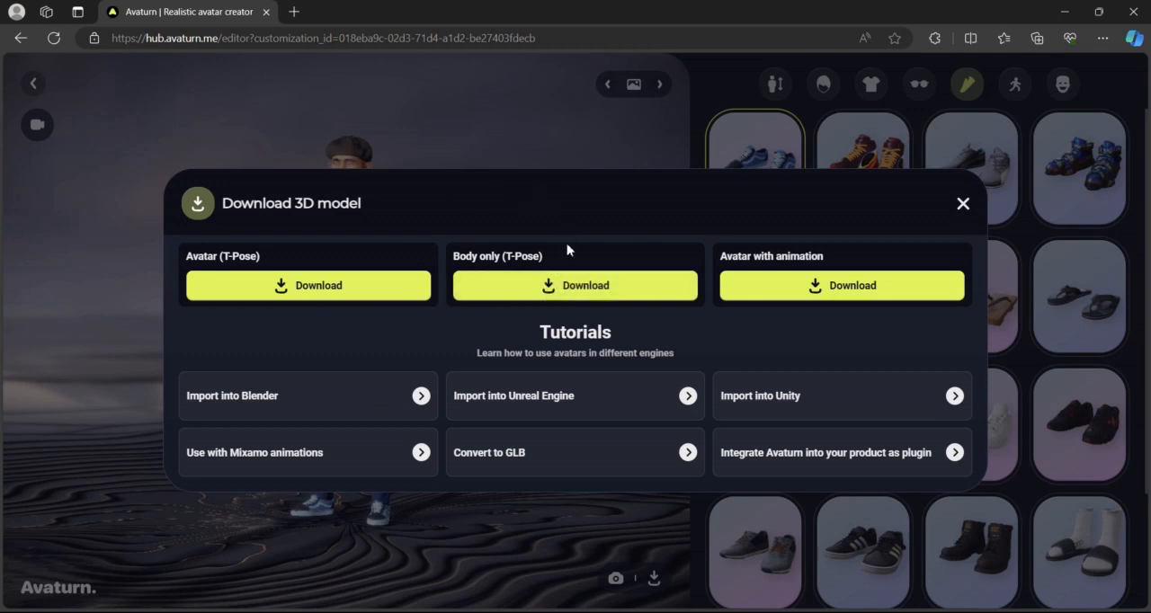
pyautogui.moveTo(907, 255)
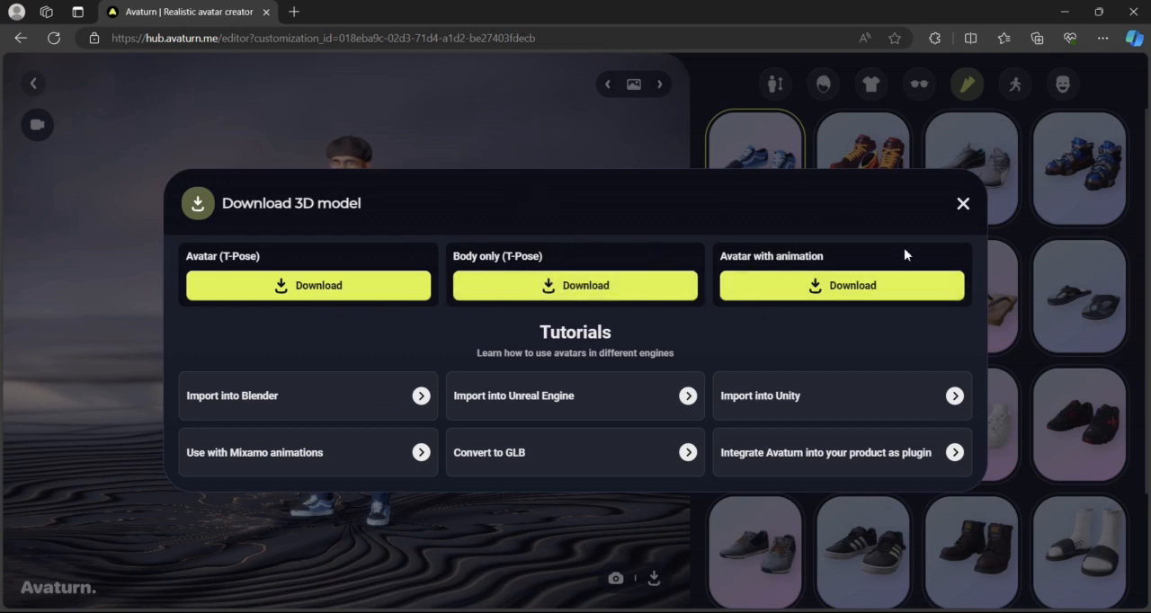
pyautogui.moveTo(802, 329)
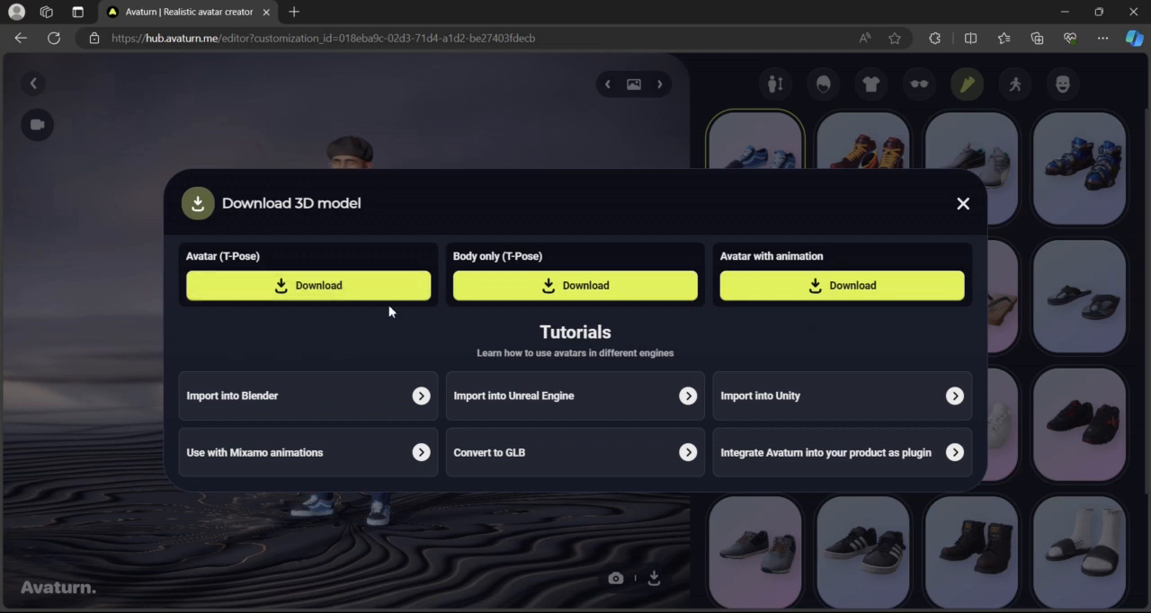
pyautogui.moveTo(800, 574)
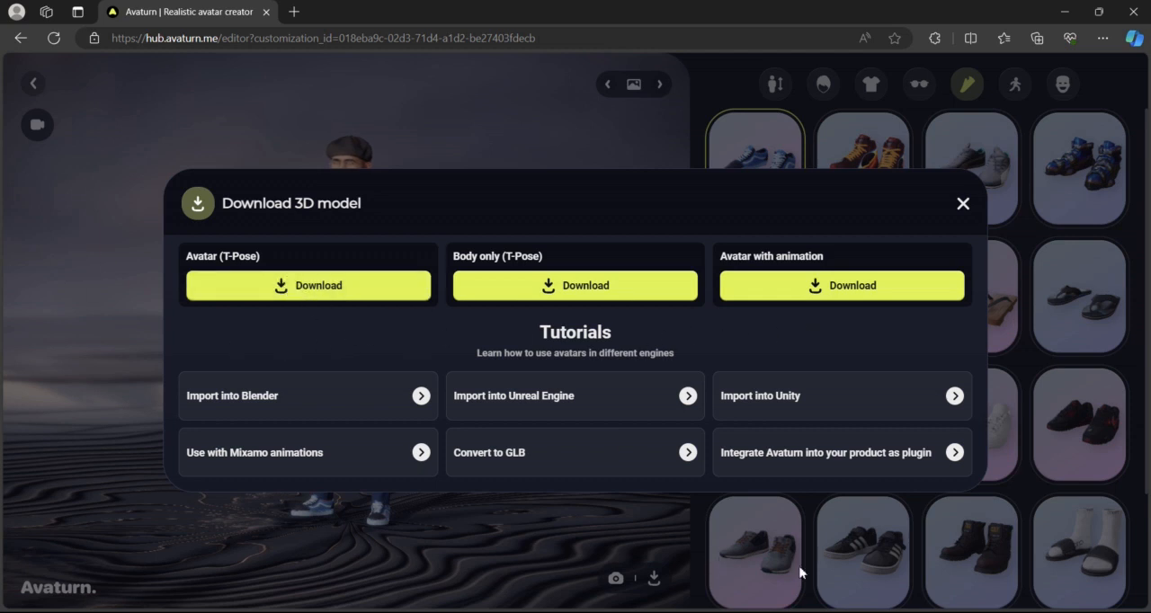